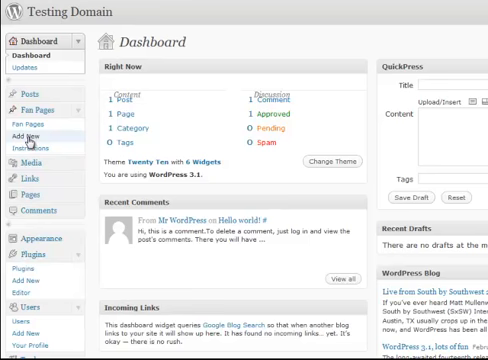
# Start a new fan page post via Add New under Fan Pages in the admin sidebar
pyautogui.click(22, 132)
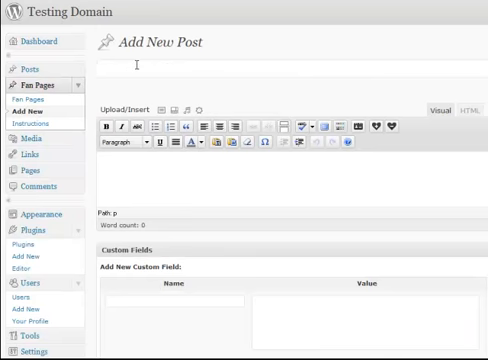
# Title the post 'Demoapp' and write 'This is the content for people who d...' in the body
pyautogui.write('dE')
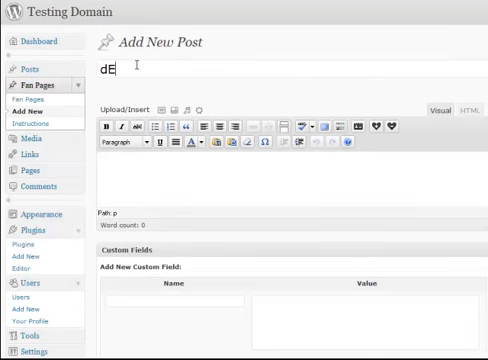
pyautogui.write('Demoapp')
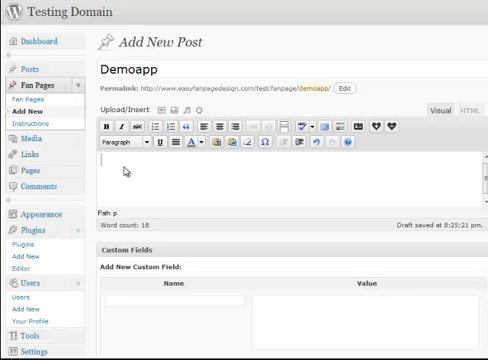
pyautogui.write('This is the con')
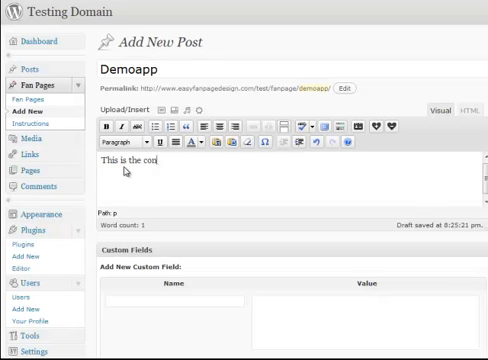
pyautogui.write('tent for pe')
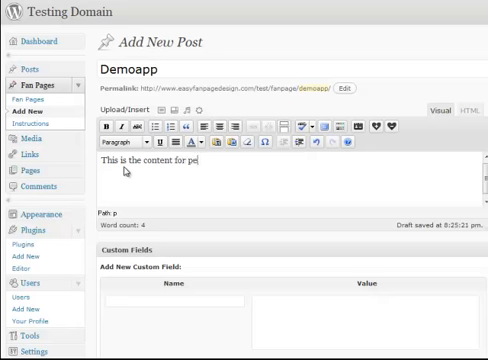
pyautogui.write('ople who d')
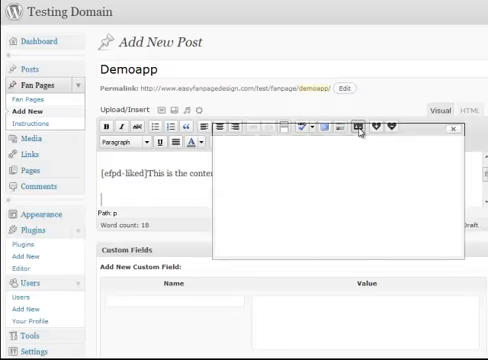
# Insert the wfpl-liked/notliked shortcode tags around the body with the subscription form HTML
pyautogui.click(358, 128)
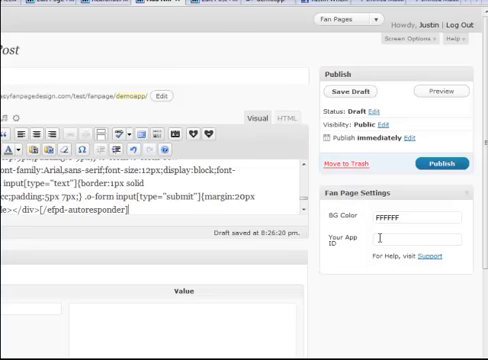
# Choose white (ffffff) as the BG Color in the Fan Page Settings box
pyautogui.click(356, 90)
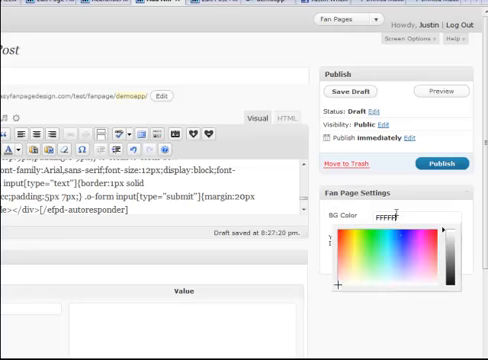
pyautogui.click(392, 272)
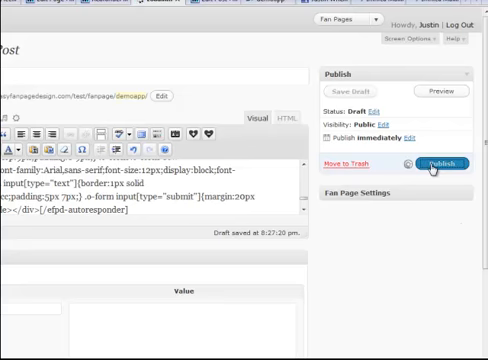
# Publish the Demoapp fan page post so it appears as a Facebook tab
pyautogui.click(436, 164)
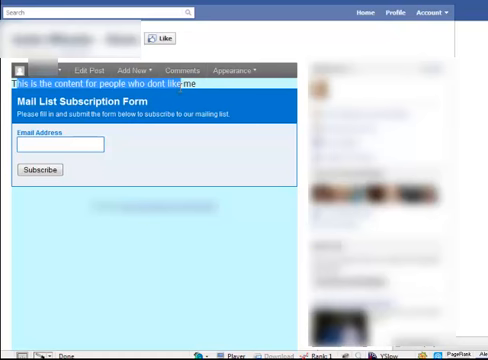
pyautogui.moveTo(140, 156)
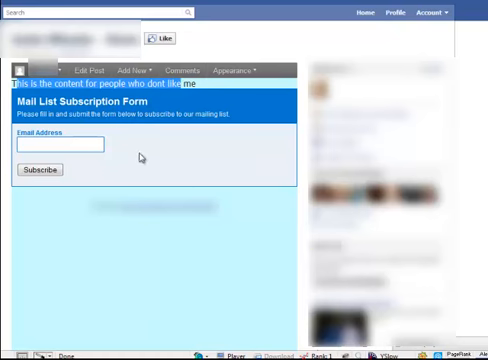
pyautogui.moveTo(156, 178)
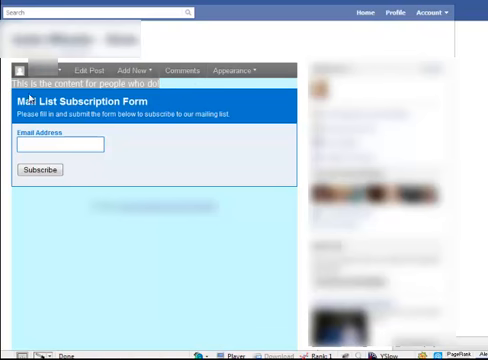
pyautogui.moveTo(144, 192)
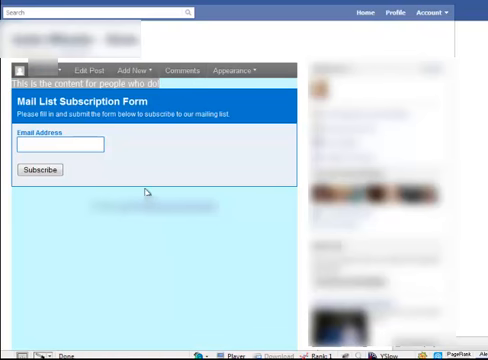